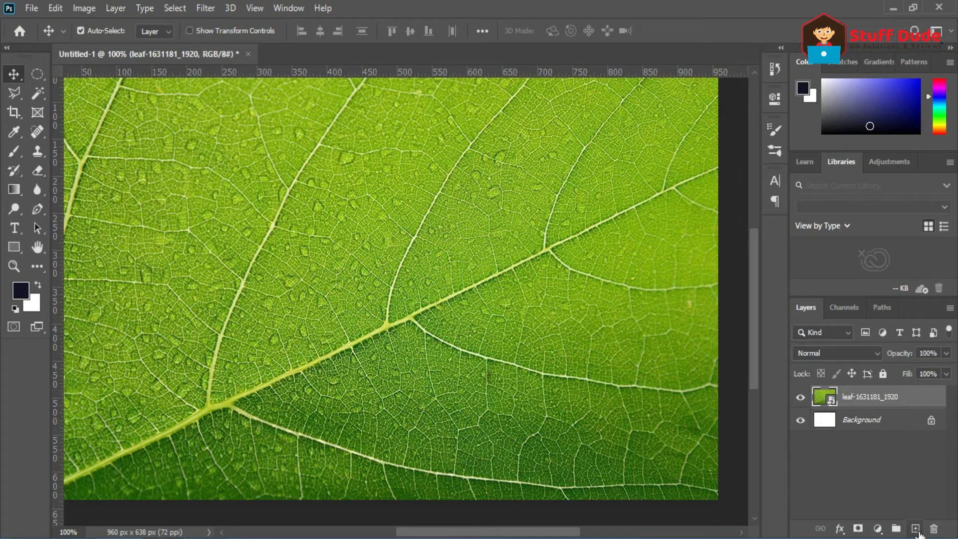
Add a new layer with a dark filled circle over the leaf and show its layer effects list
left_click(915, 529)
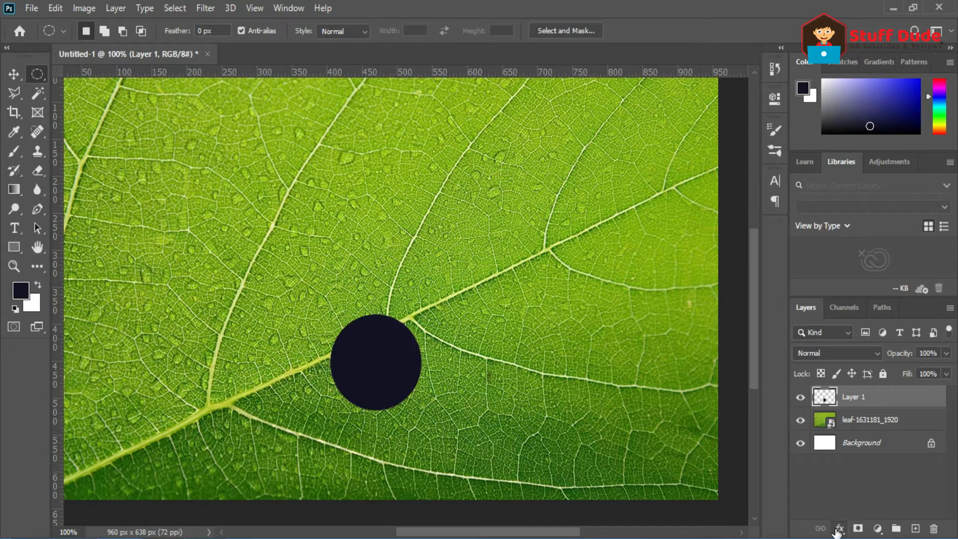
left_click(839, 528)
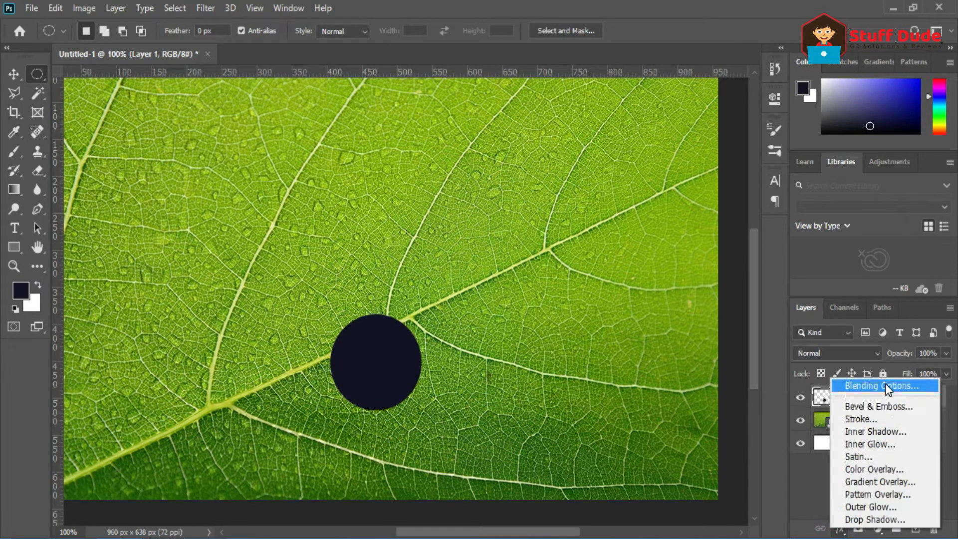
Give the circle a Bevel & Emboss of size 21, angle 30, altitude 70 without global light
left_click(880, 386)
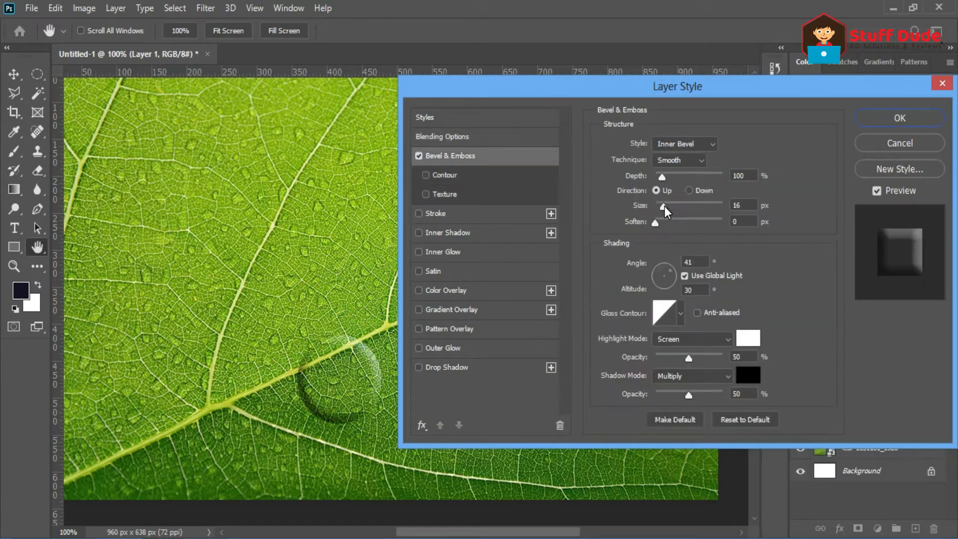
left_click_drag(662, 205, 666, 205)
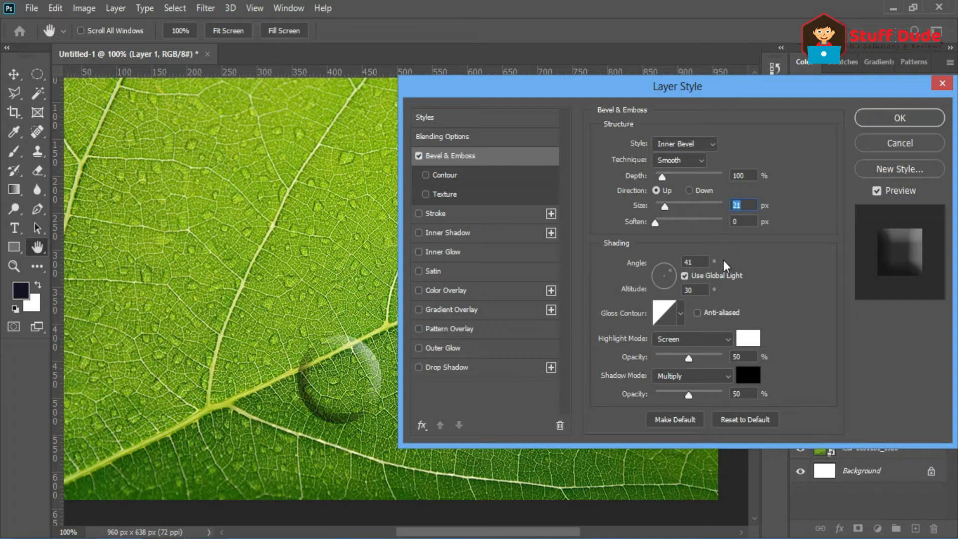
mouse_move(684, 252)
type("3")
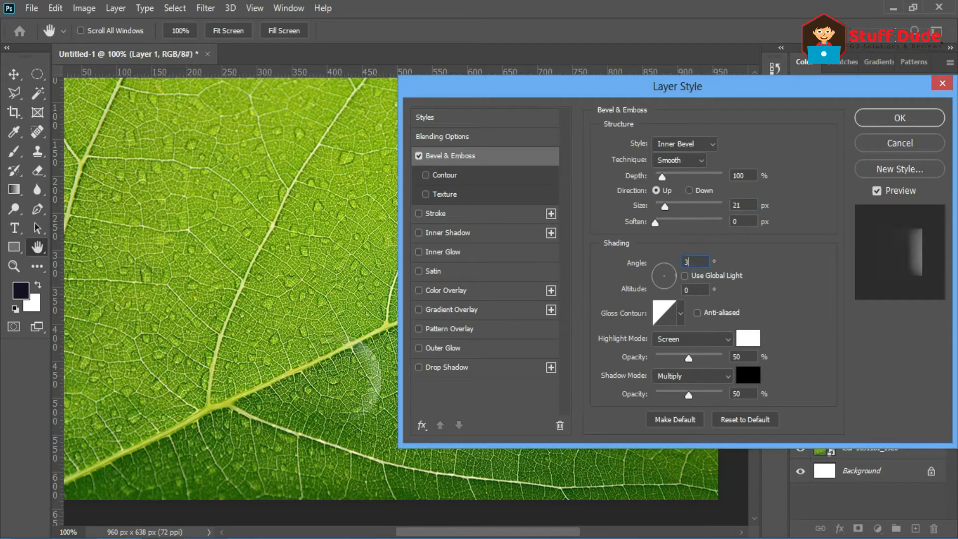
left_click(695, 289)
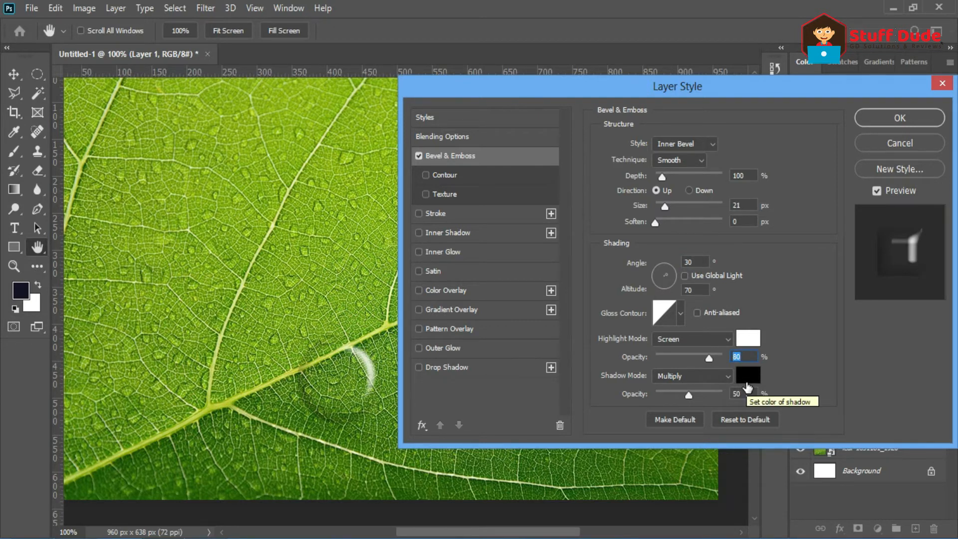
Make the bevel shadow colour white at opacity 60 and enable an inner shadow
left_click(748, 376)
type("ffffff")
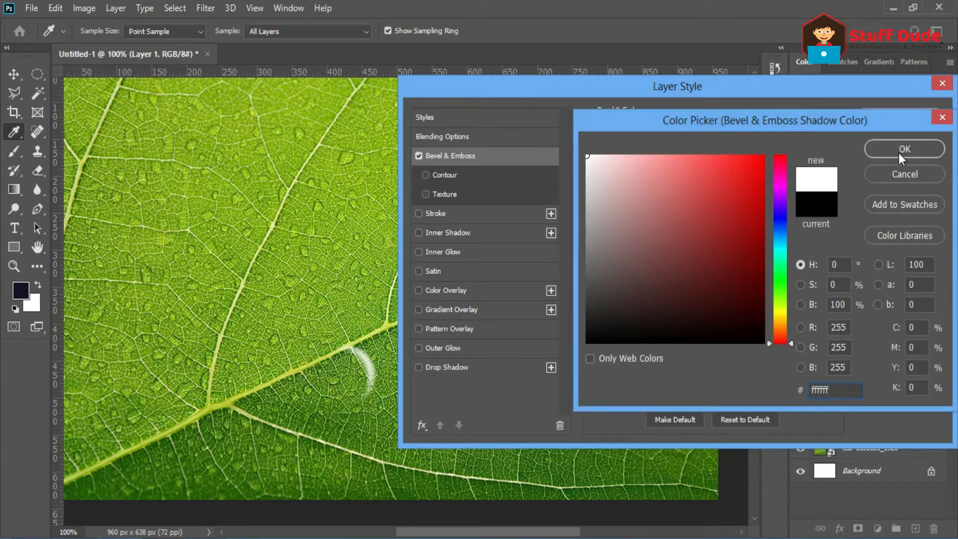
left_click(904, 149)
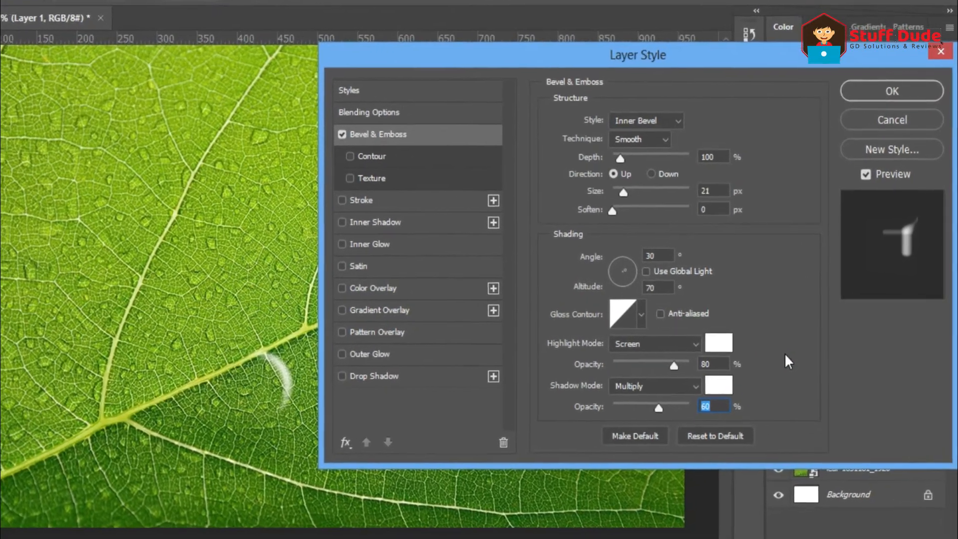
left_click(419, 234)
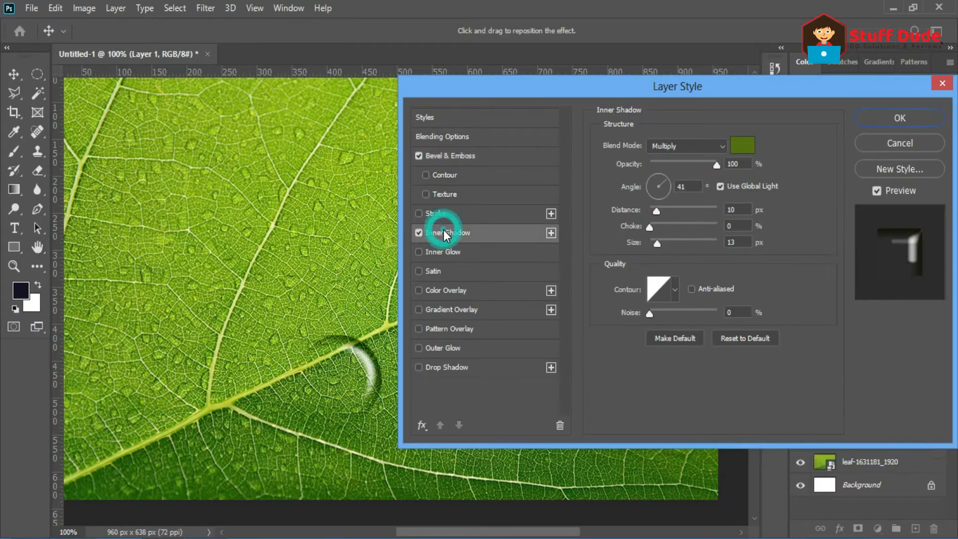
Set the inner shadow to dark green #51710d with distance 10 and size 10
left_click(742, 145)
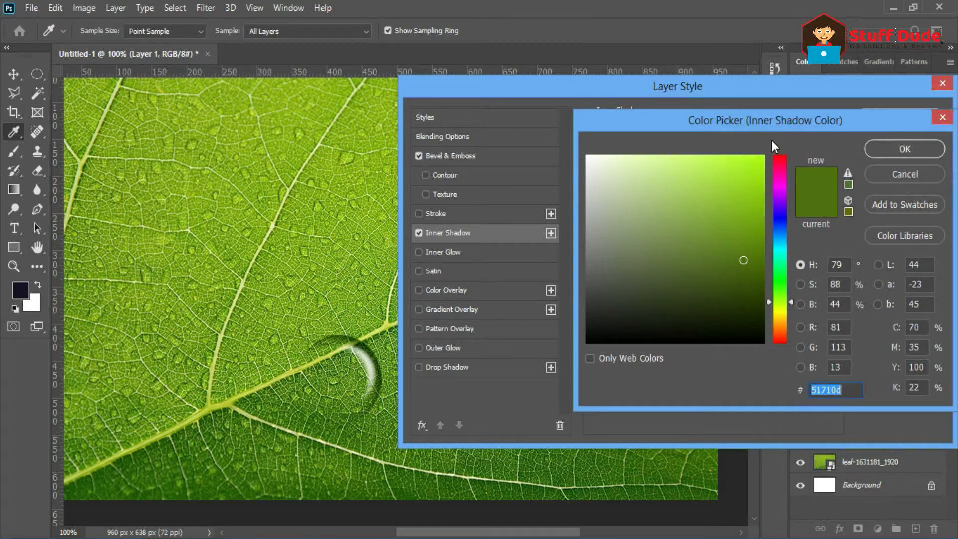
left_click(634, 266)
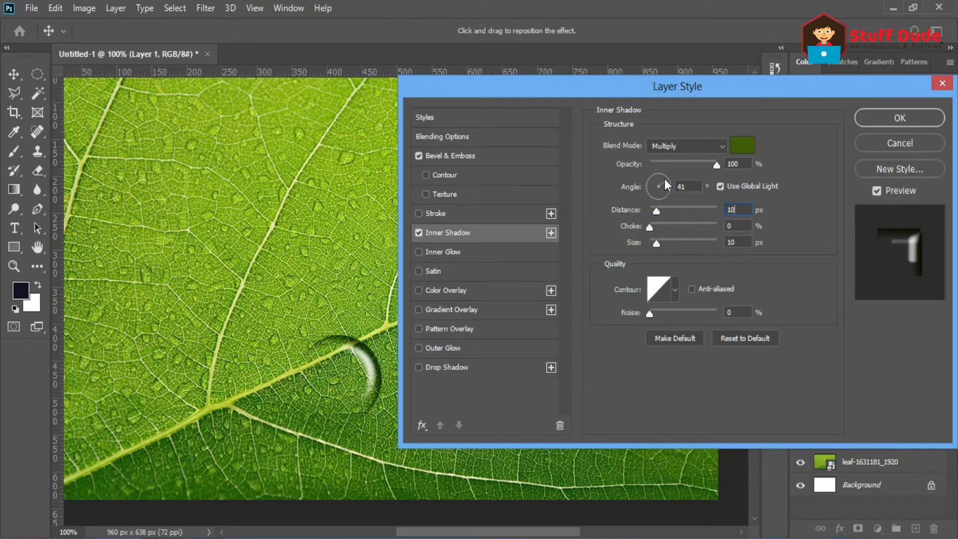
type("60")
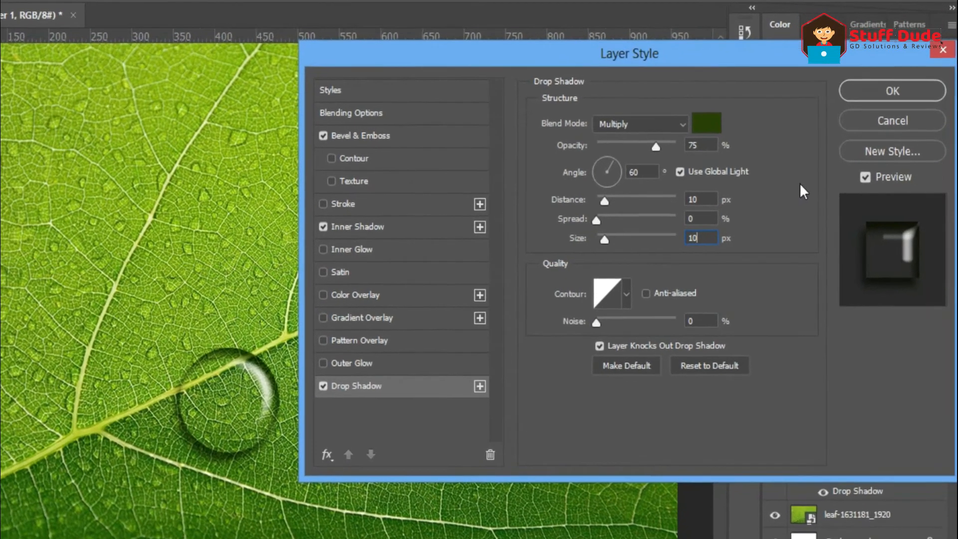
Apply the dark green drop shadow (opacity 75, angle 60, distance 10, size 10) and all droplet styles
left_click(891, 90)
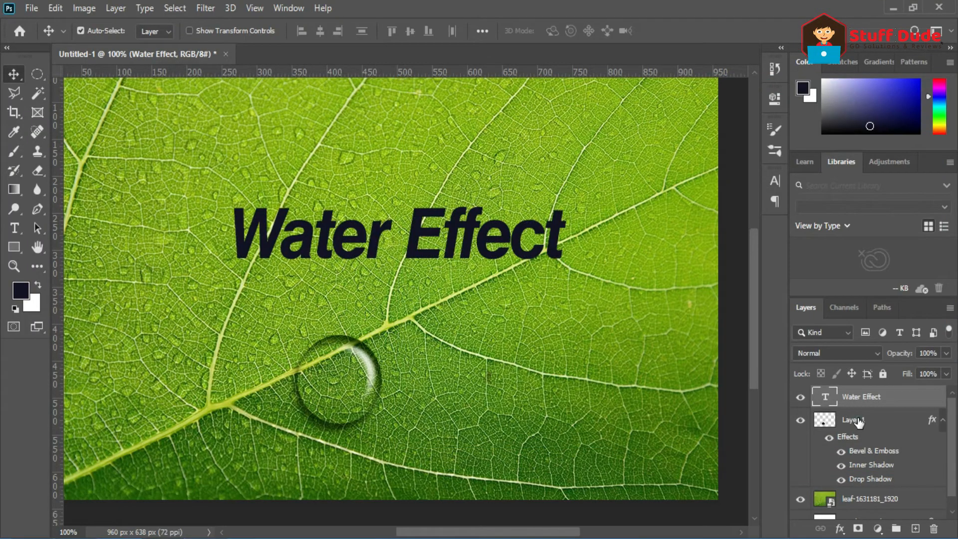
Paste the droplet's layer style onto the Water Effect text at 1% fill and scale it to about 153%
right_click(851, 420)
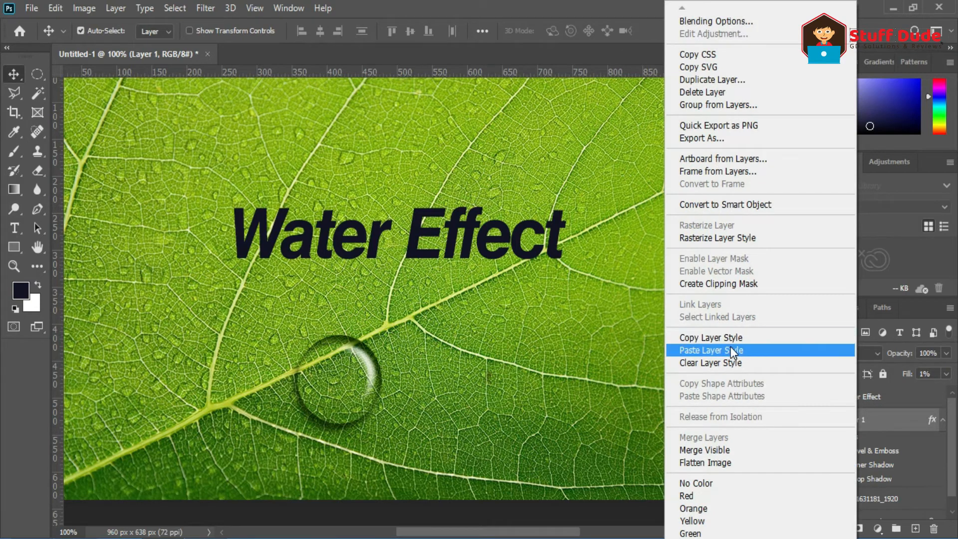
left_click(711, 350)
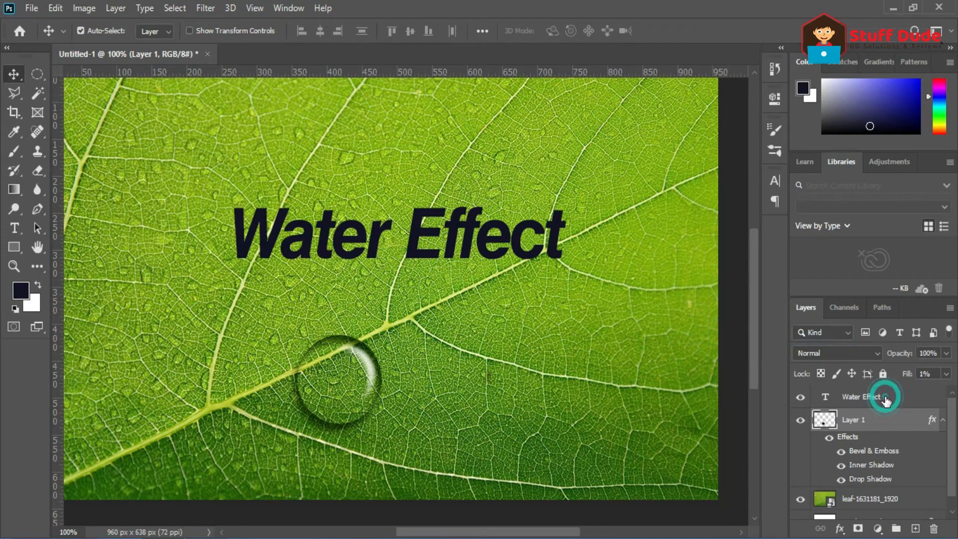
right_click(863, 397)
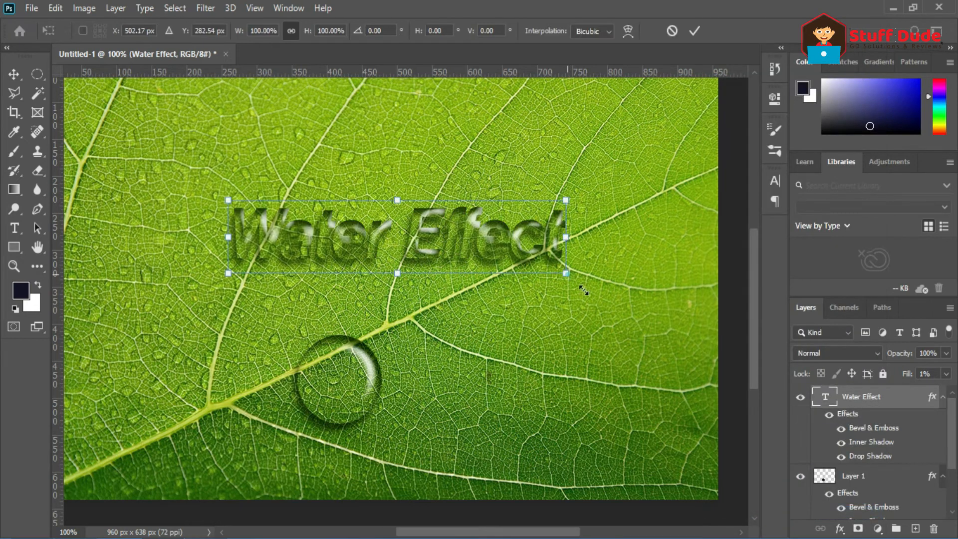
left_click_drag(565, 274, 615, 284)
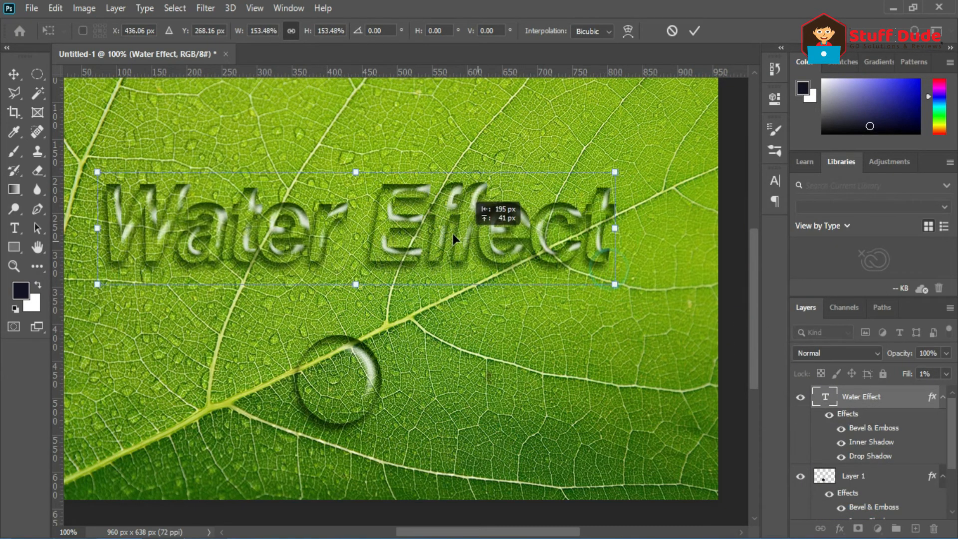